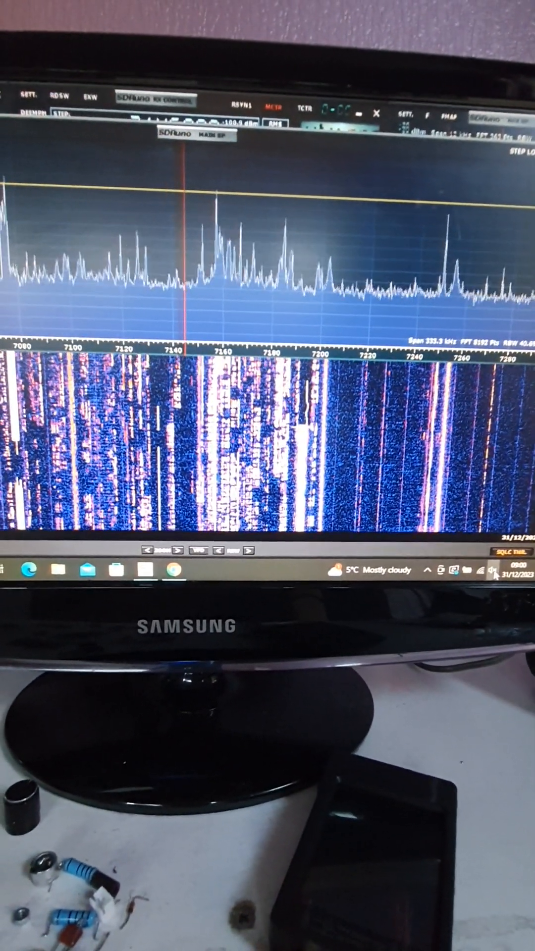
# Switch Windows playback output to Speakers (Realtek(R) Audio) from the taskbar volume flyout
pyautogui.click(502, 578)
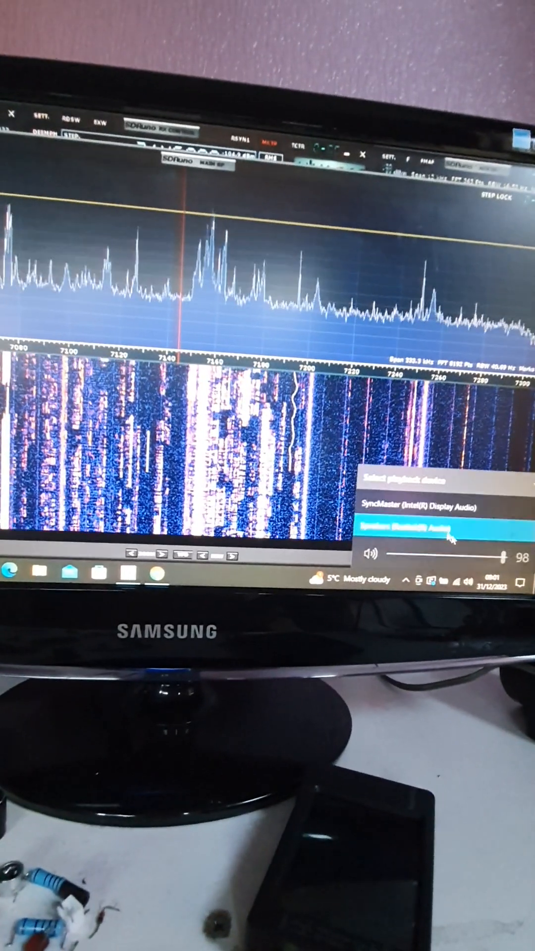
pyautogui.click(418, 539)
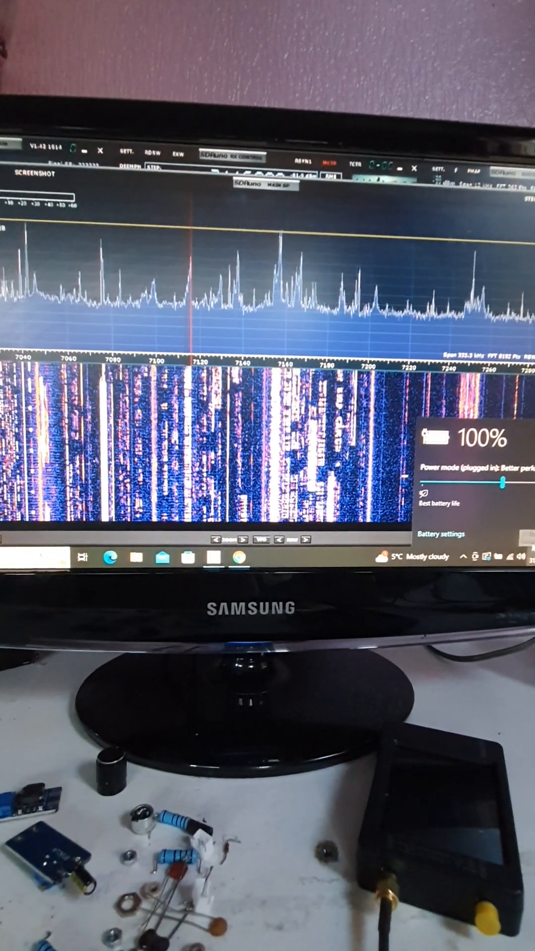
# Mute the Realtek speaker output from the taskbar volume flyout
pyautogui.click(514, 570)
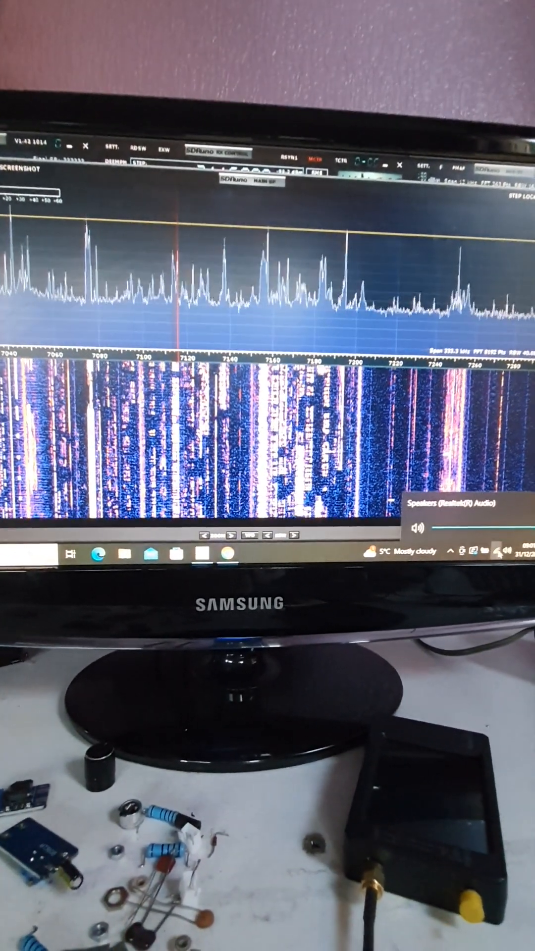
pyautogui.click(418, 545)
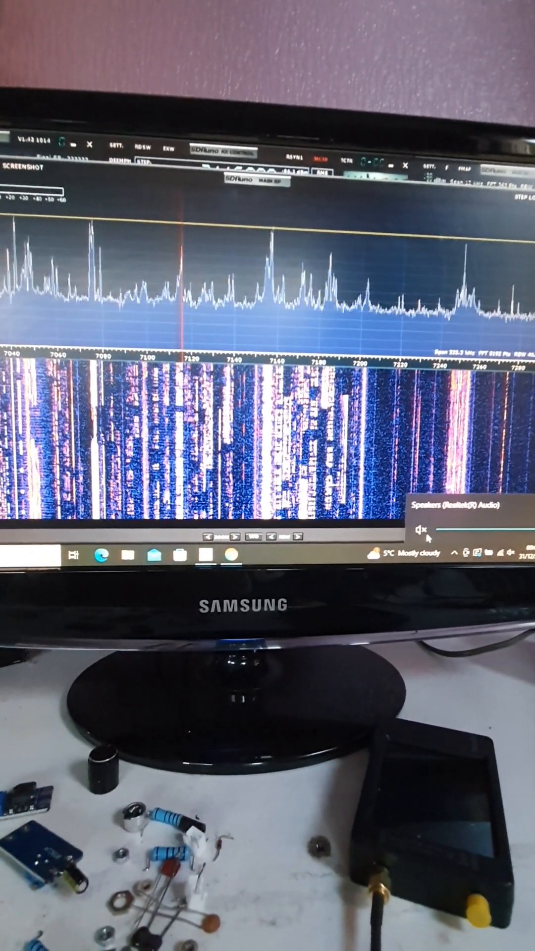